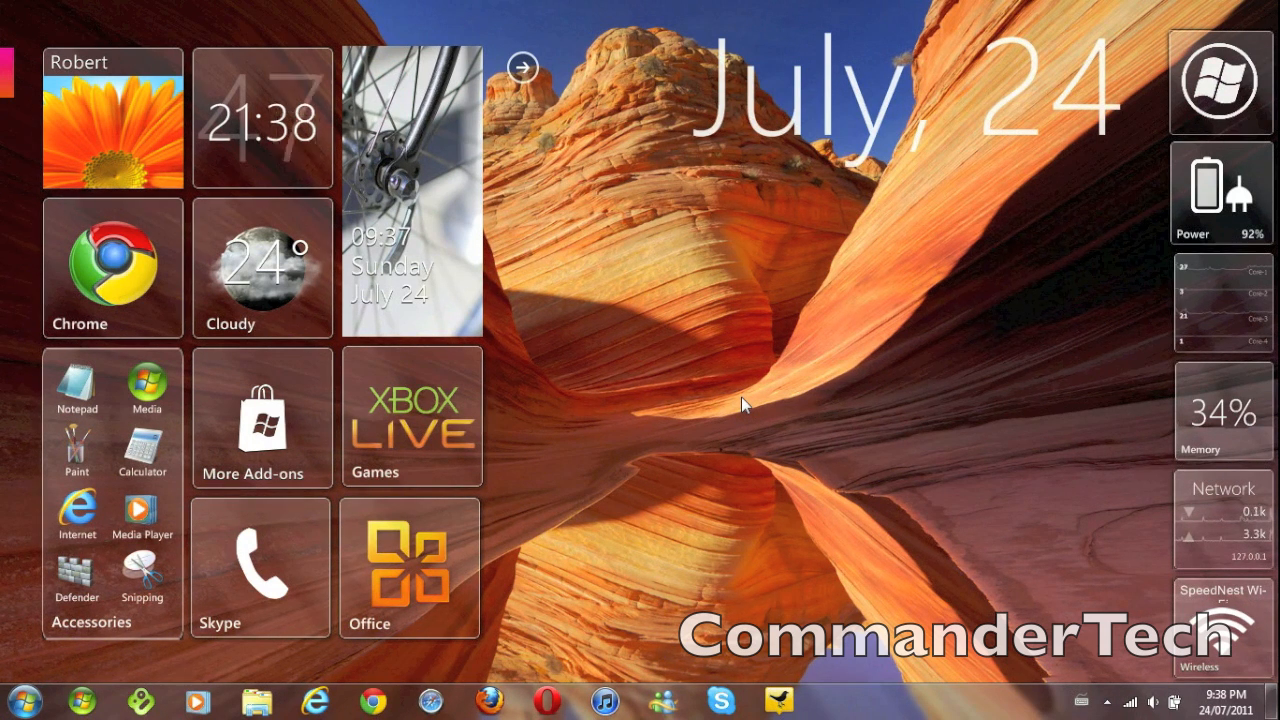
mouse_move(736, 312)
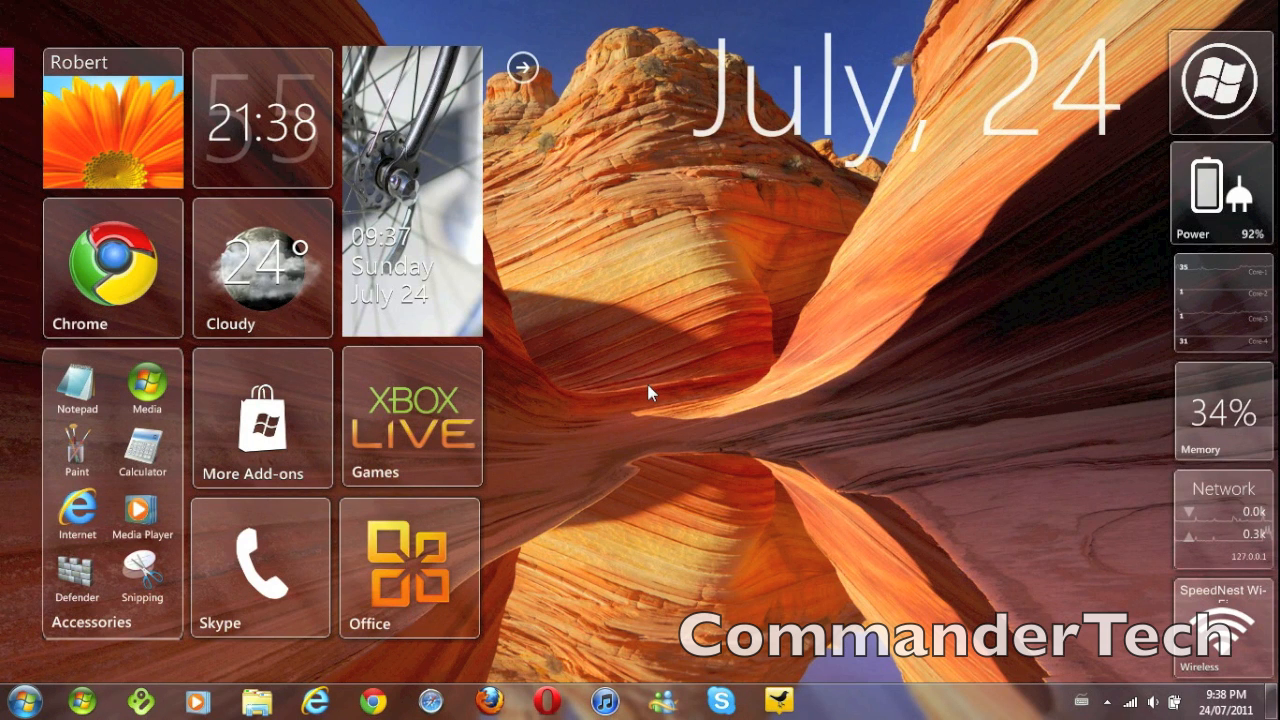
Bring up the taskbar's right-click options menu over the Omnimo desktop
right_click(650, 392)
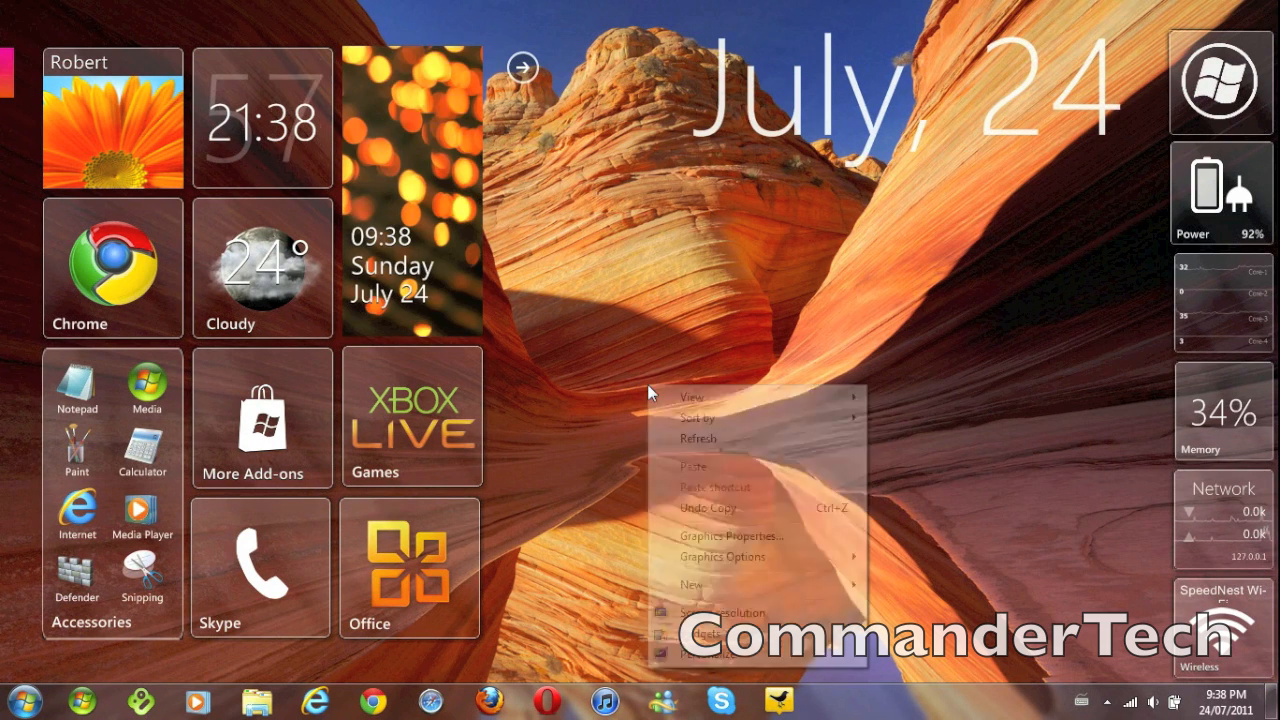
mouse_move(692, 396)
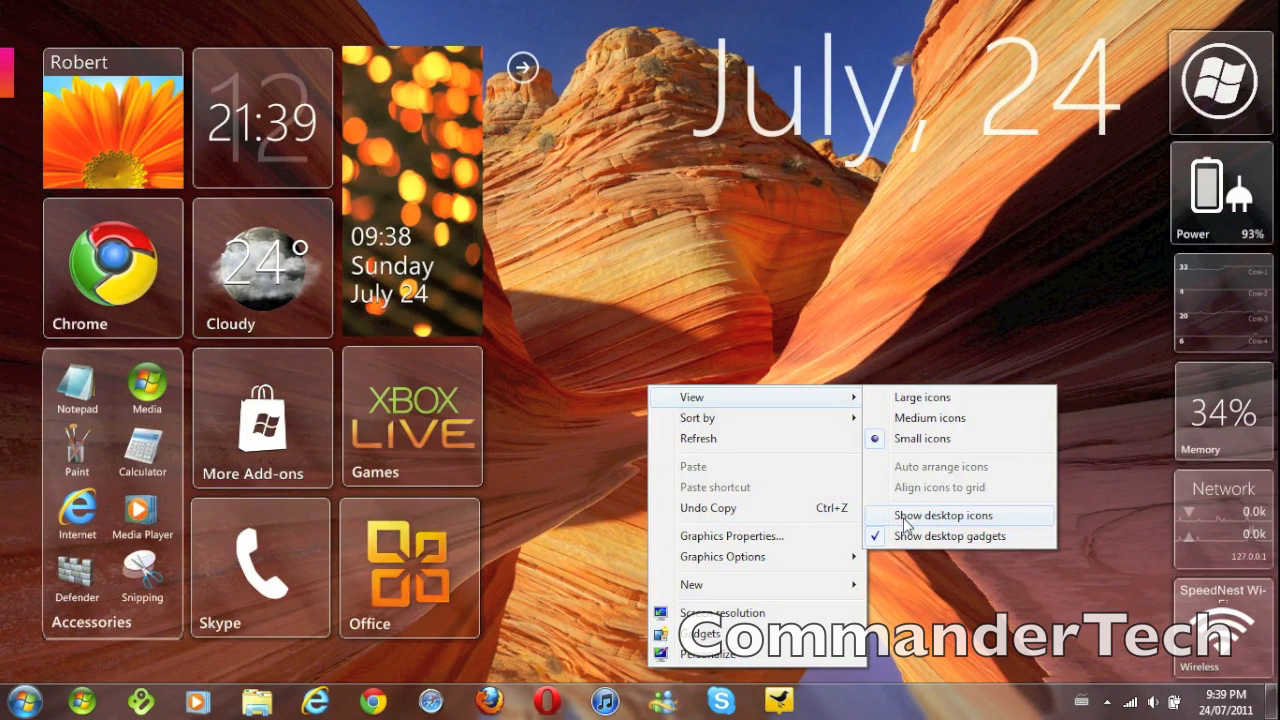
left_click(940, 516)
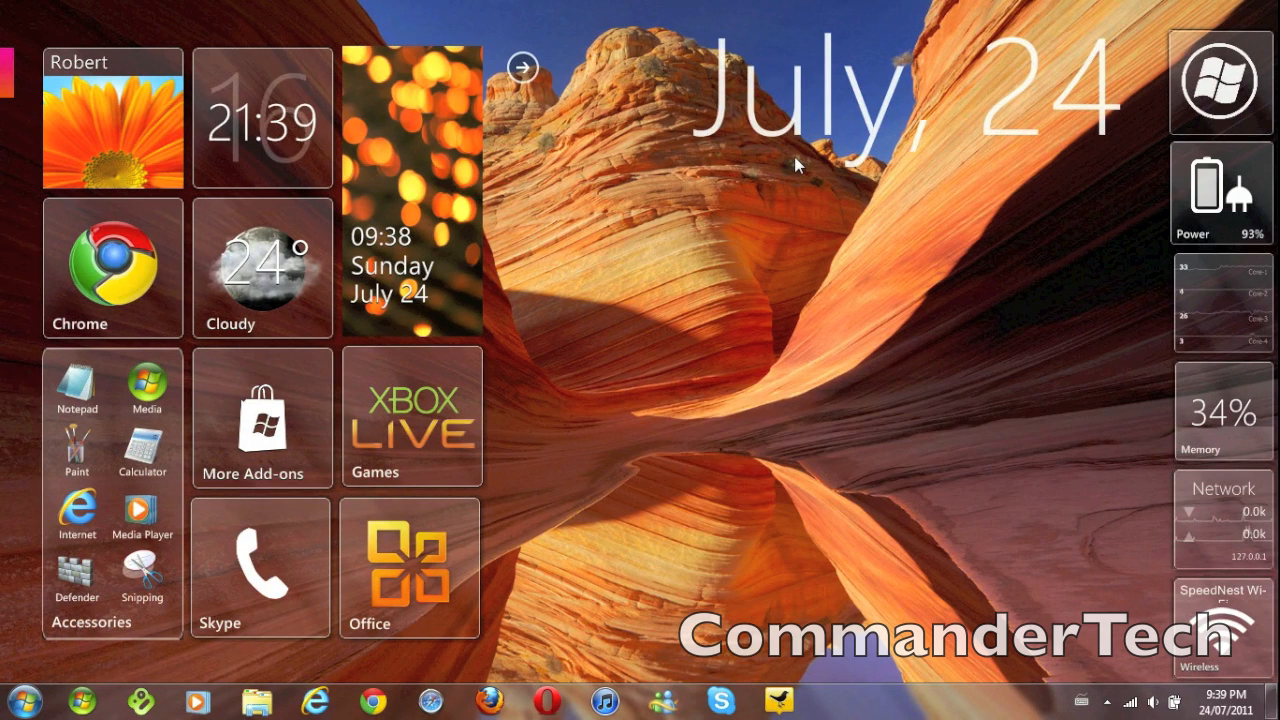
mouse_move(948, 260)
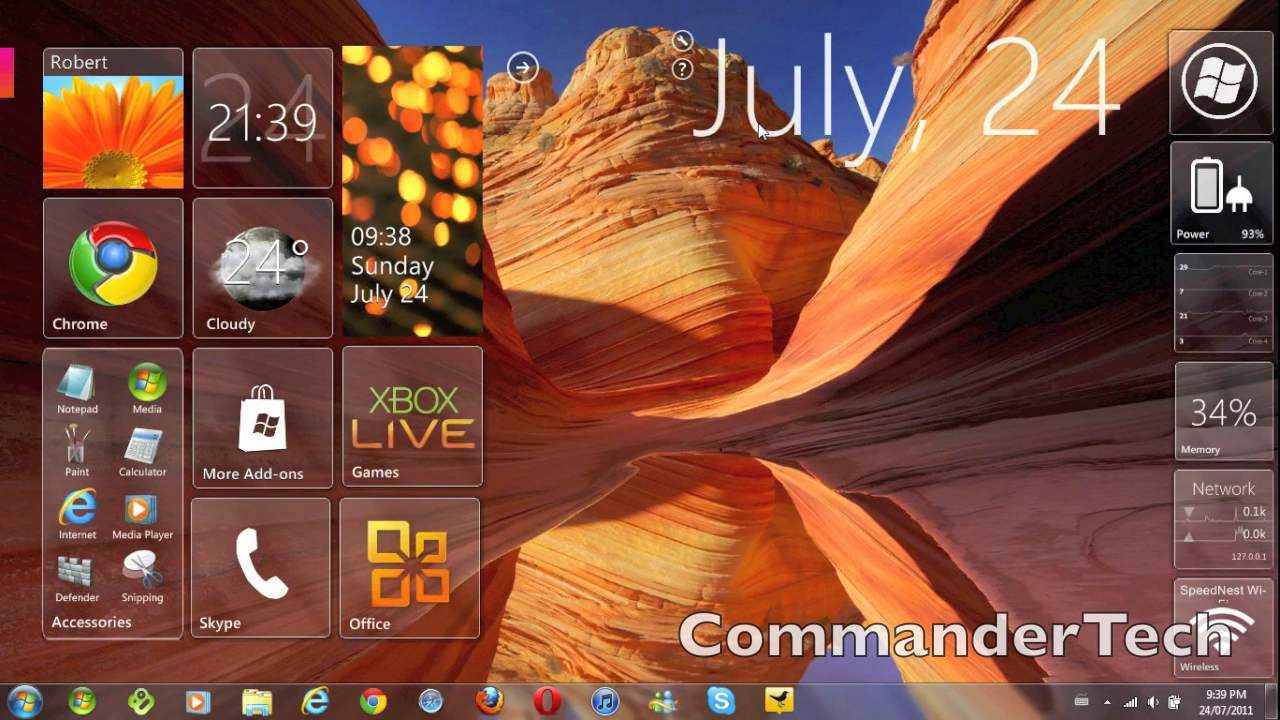
mouse_move(910, 160)
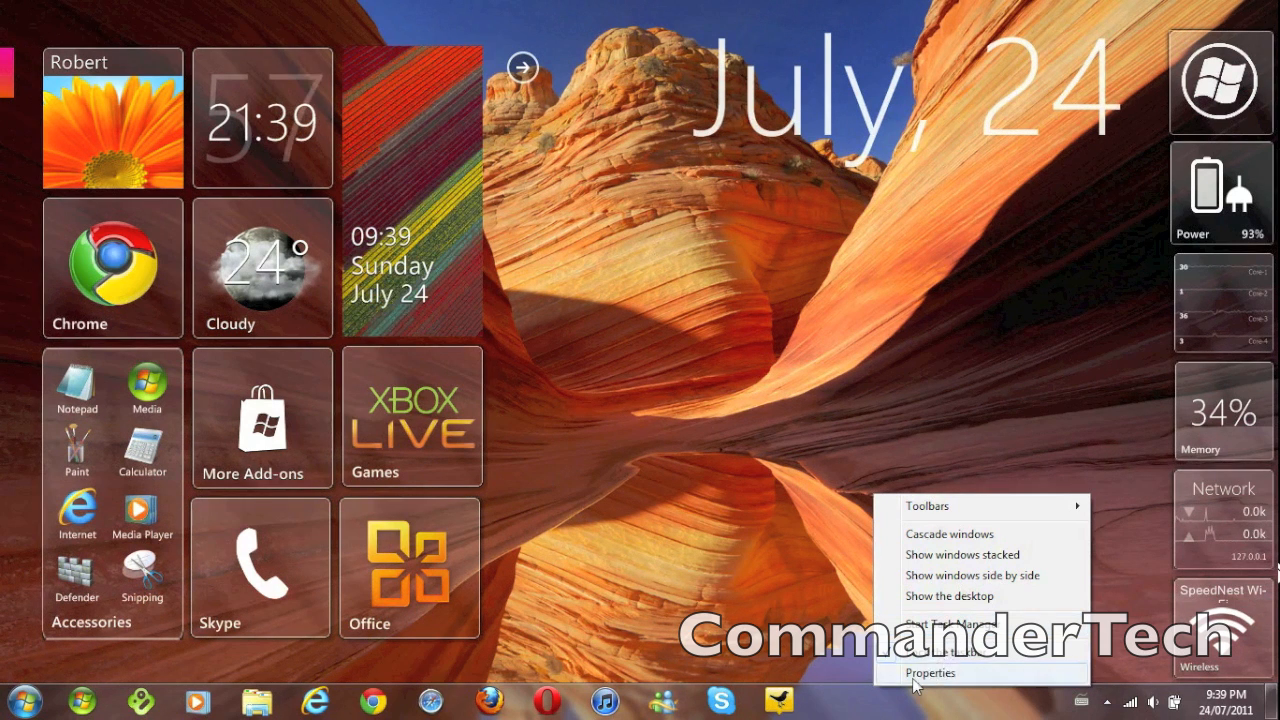
Enable Auto-hide the taskbar in Taskbar Properties, apply it and confirm with OK
left_click(928, 672)
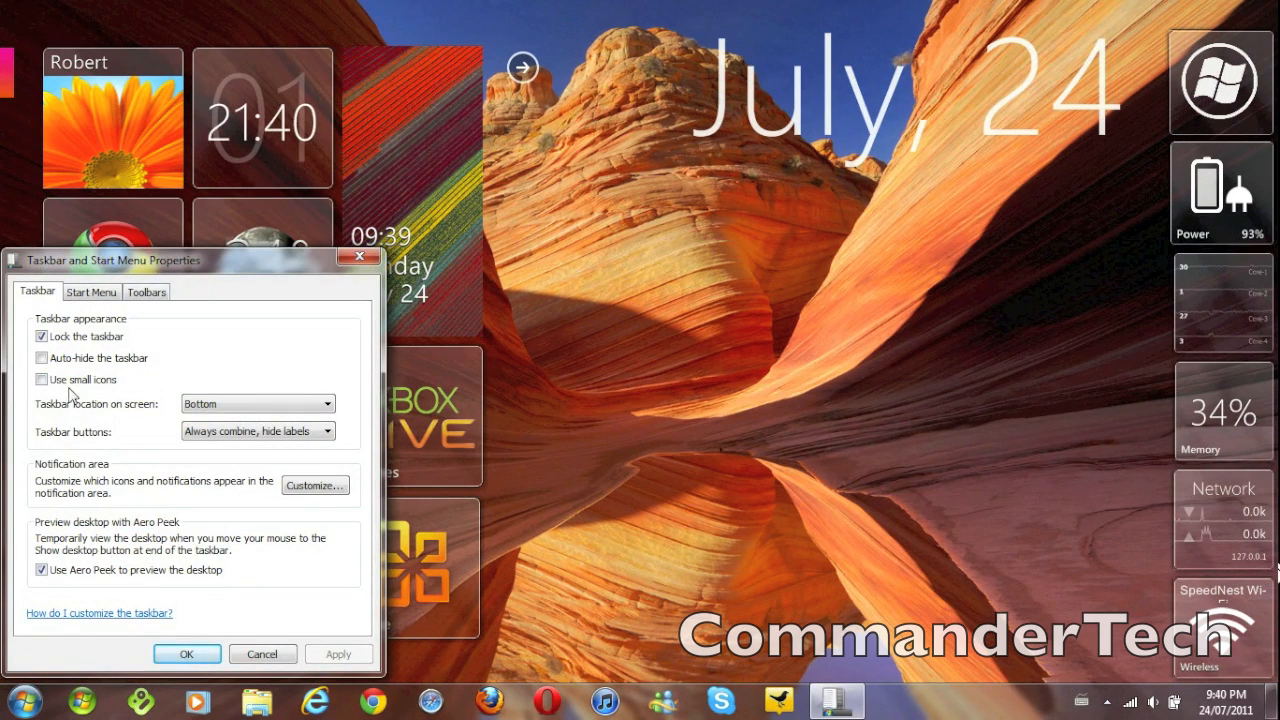
left_click(42, 356)
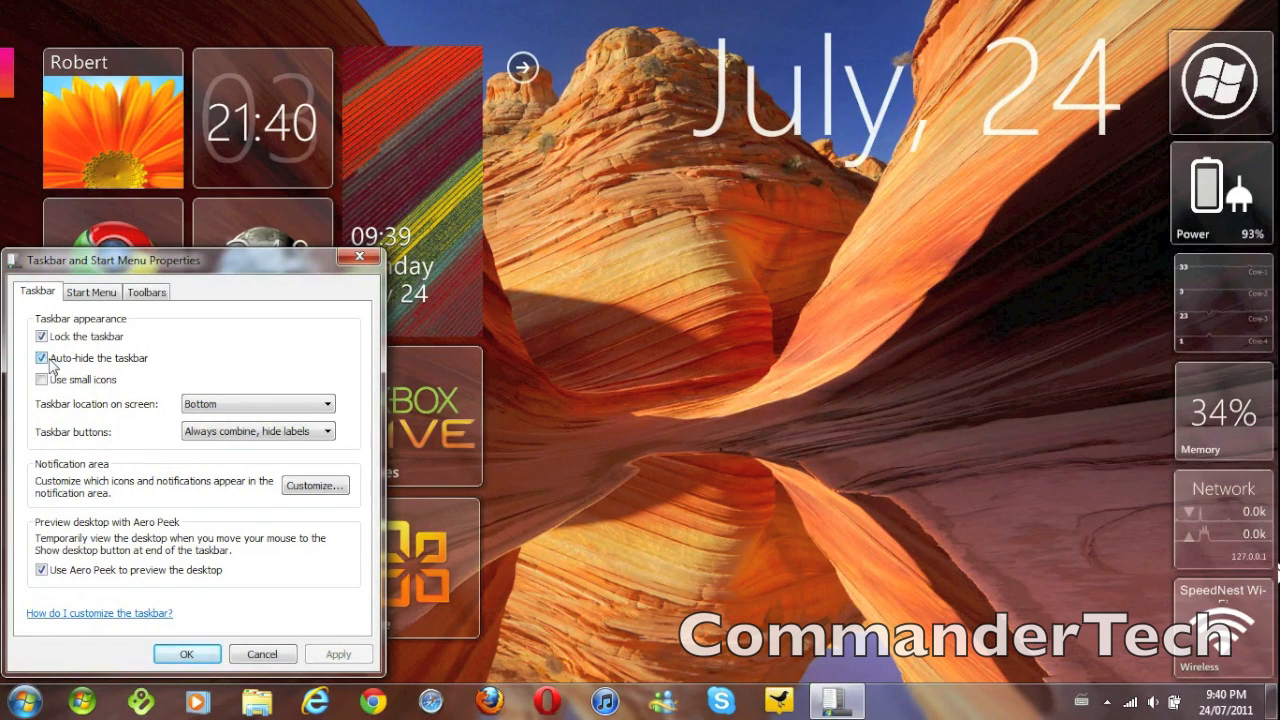
left_click(338, 652)
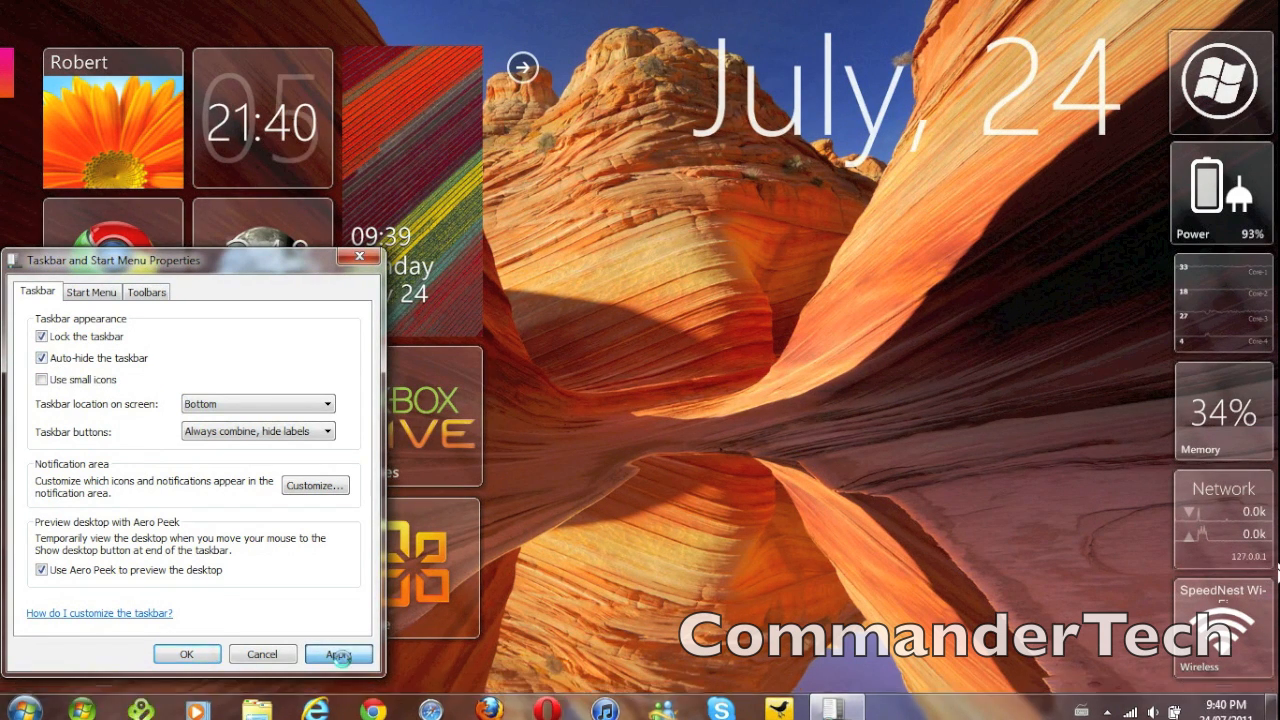
left_click(188, 652)
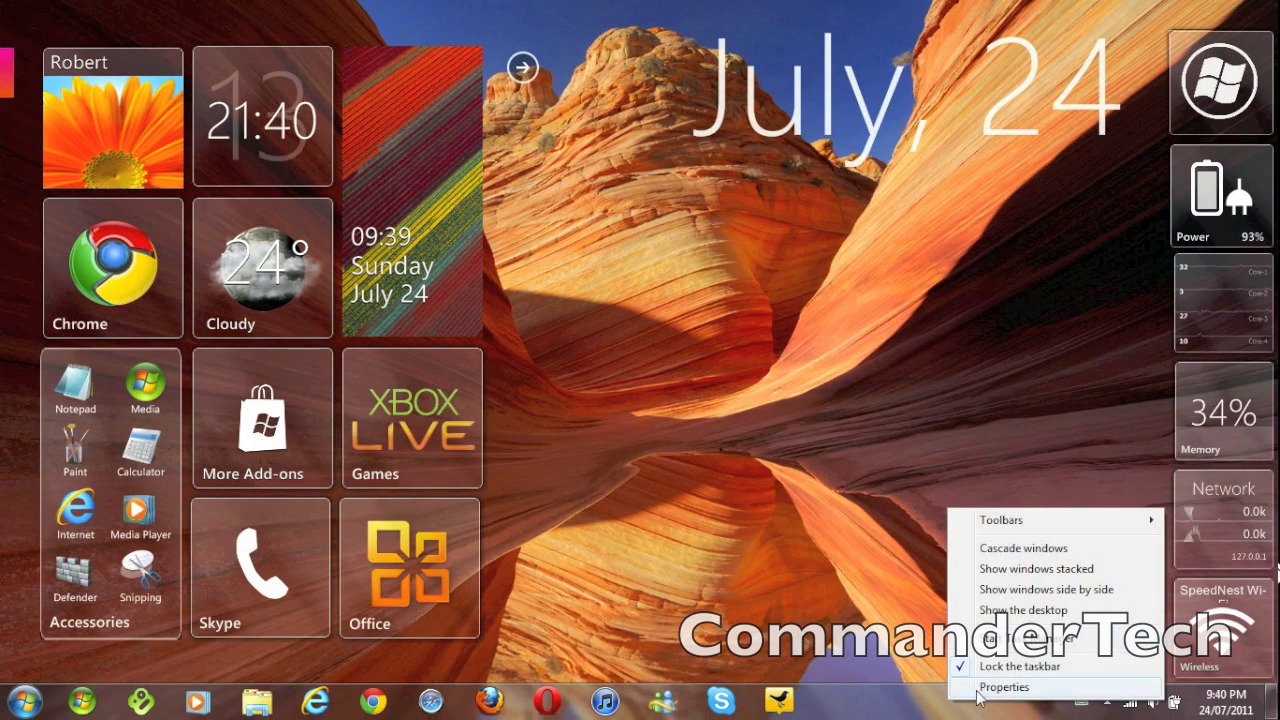
Reopen Taskbar Properties and untick Auto-hide the taskbar again
left_click(1004, 688)
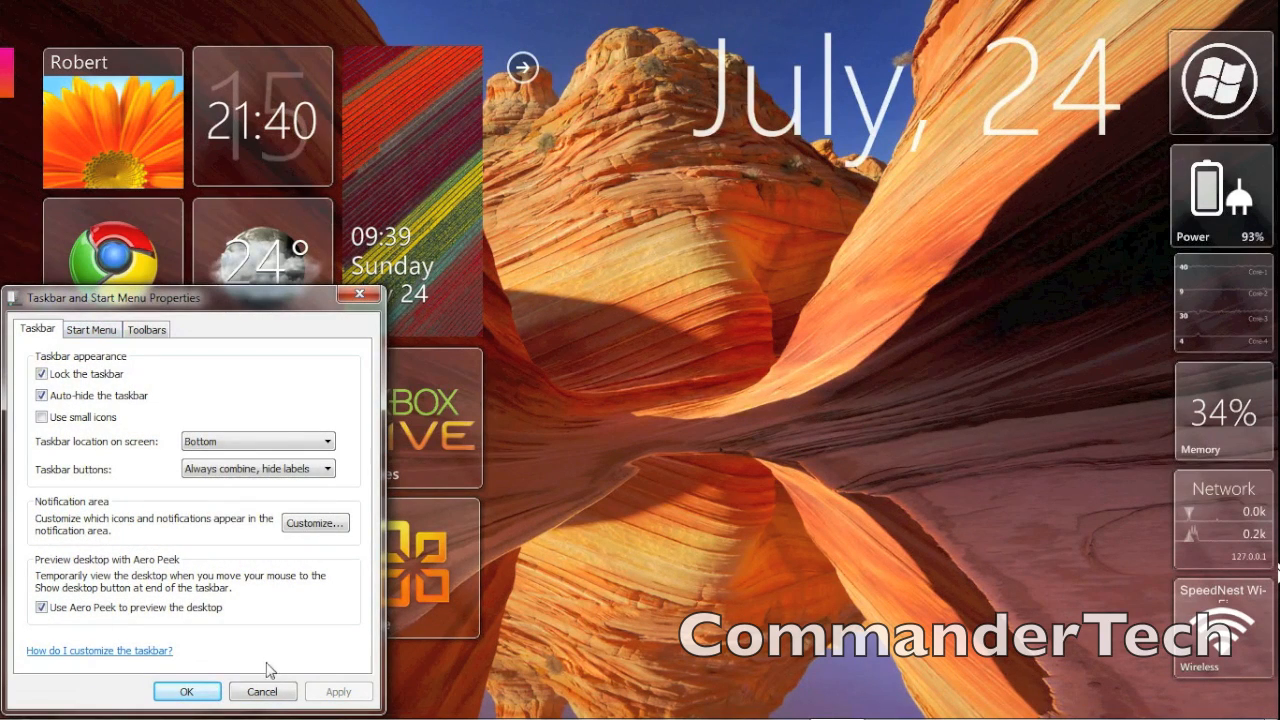
left_click(42, 394)
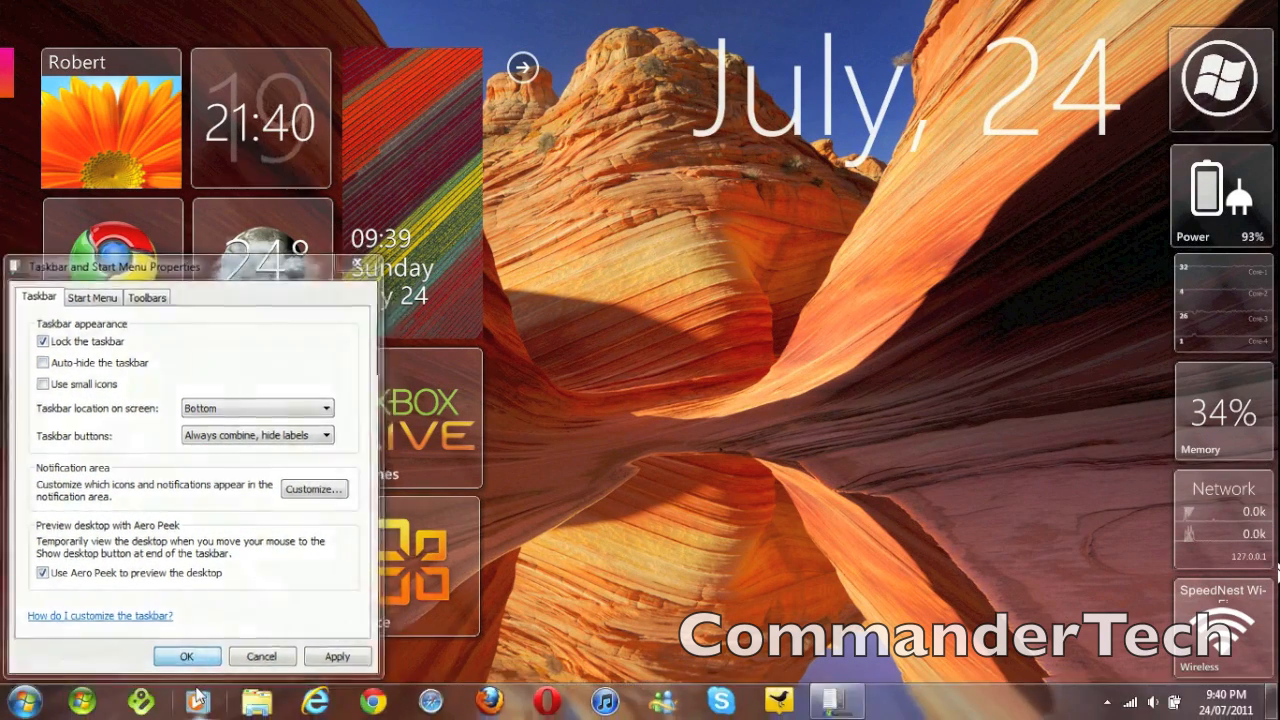
Close the dialog, reopen Taskbar Properties and re-tick Auto-hide the taskbar
left_click(186, 656)
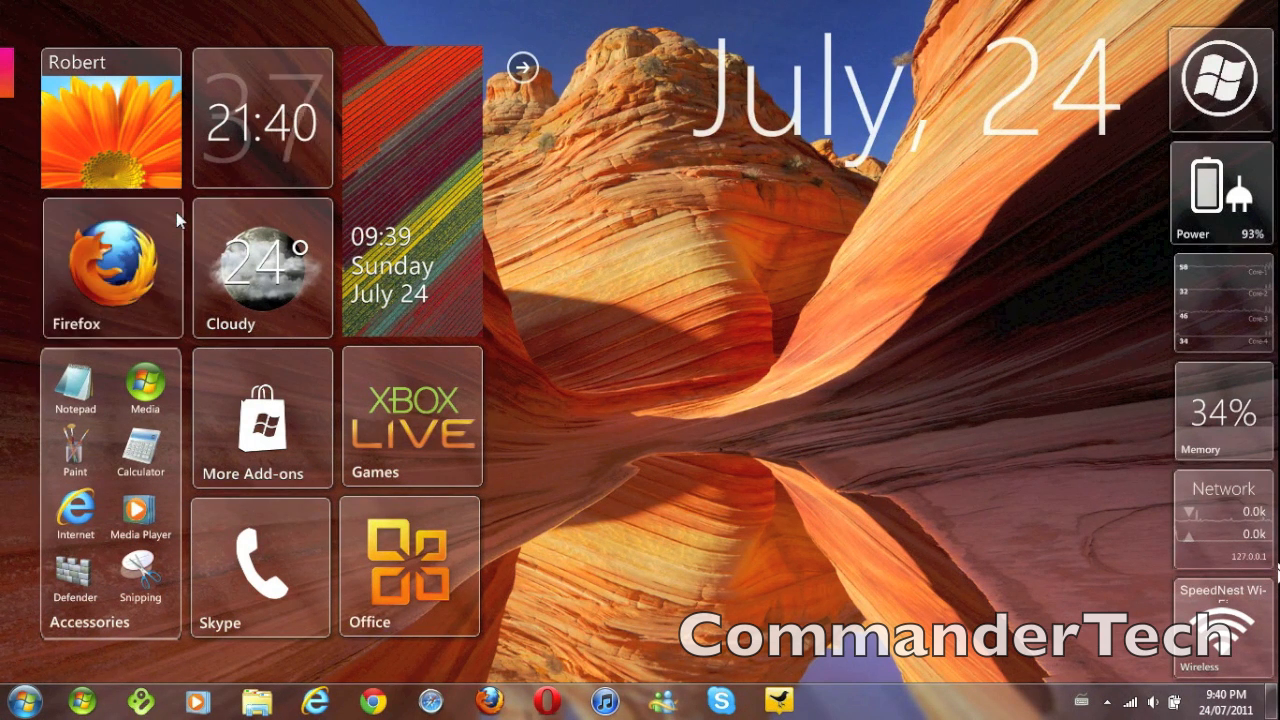
left_click(112, 264)
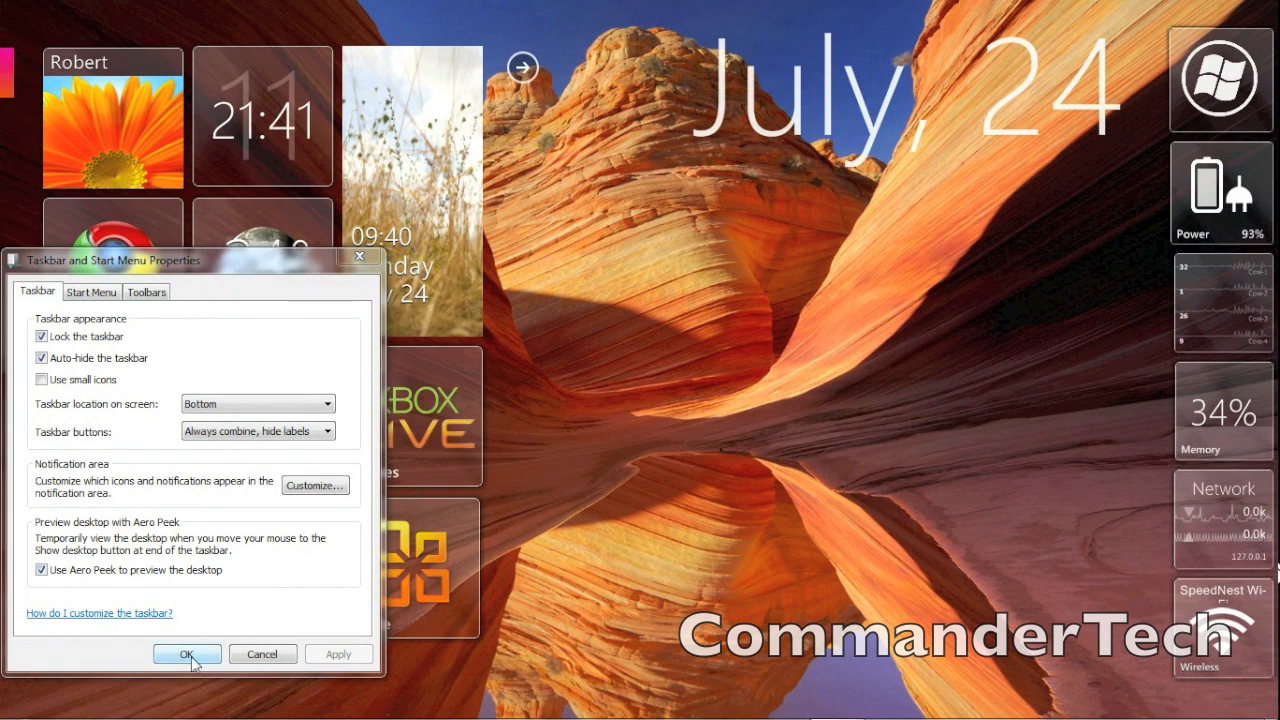
Confirm Taskbar Properties so the taskbar auto-hides, then show Omnimo's panel gallery via its logo tile
left_click(186, 652)
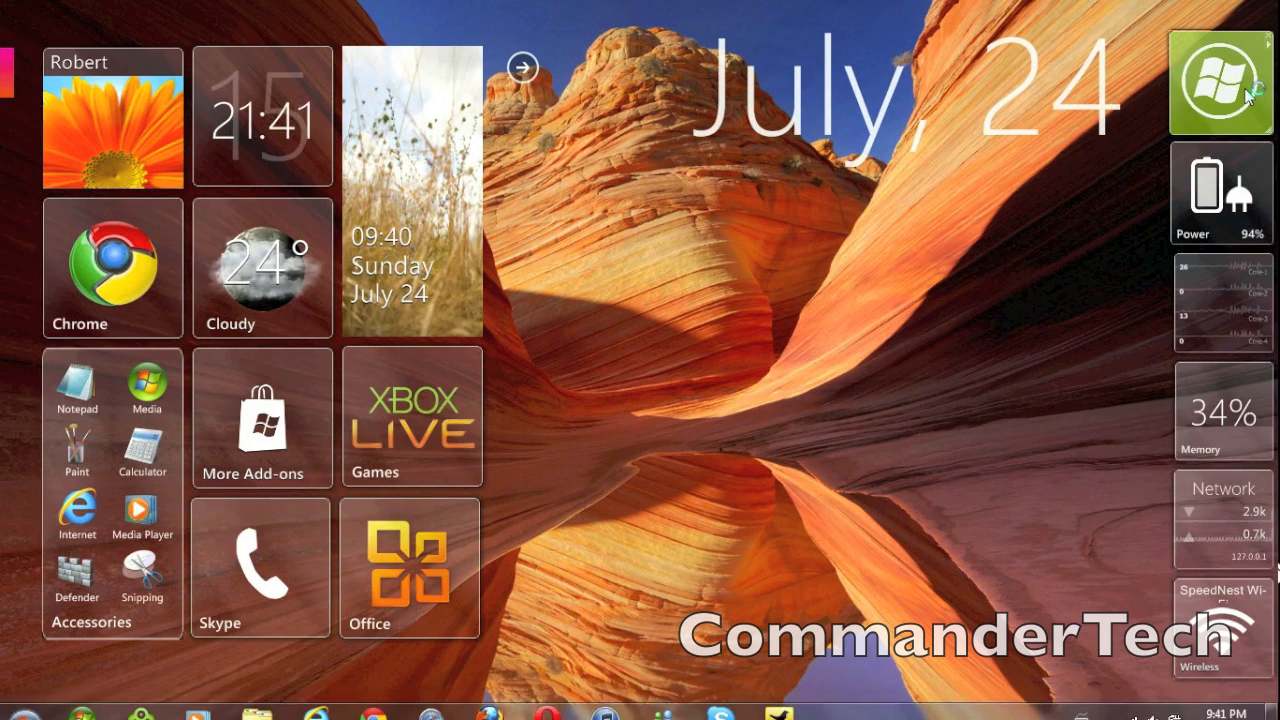
left_click(28, 712)
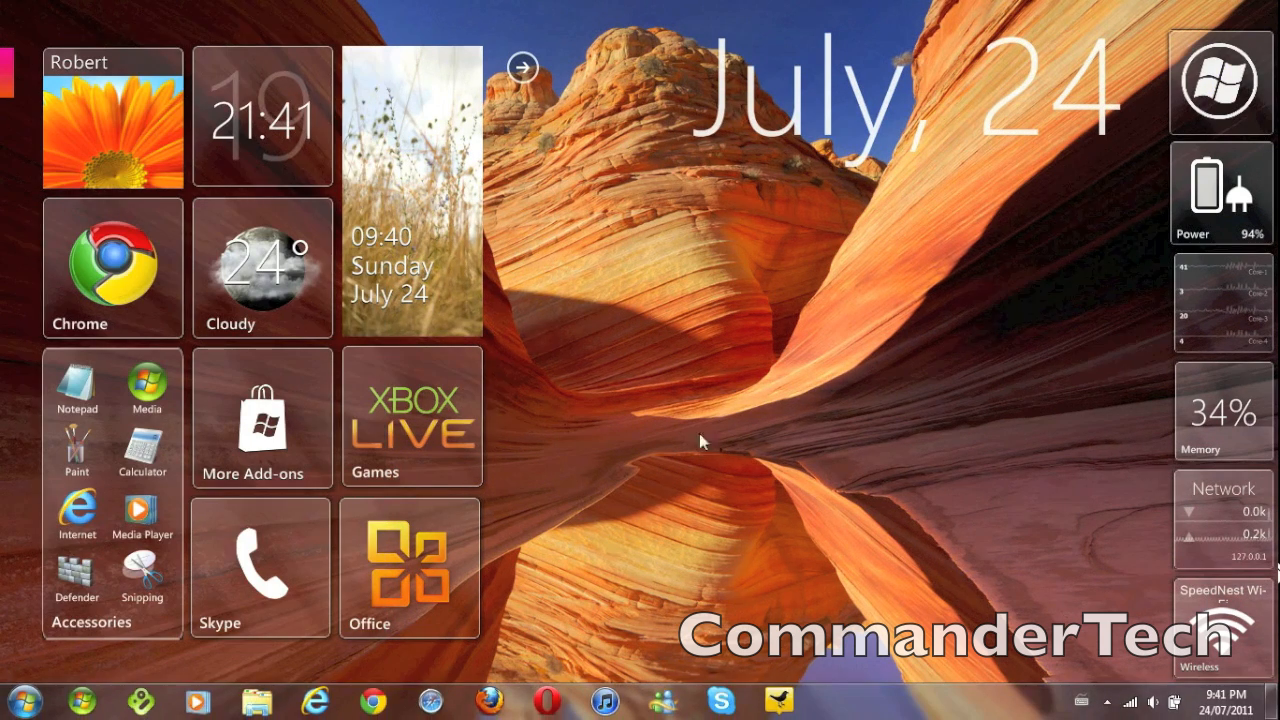
mouse_move(930, 244)
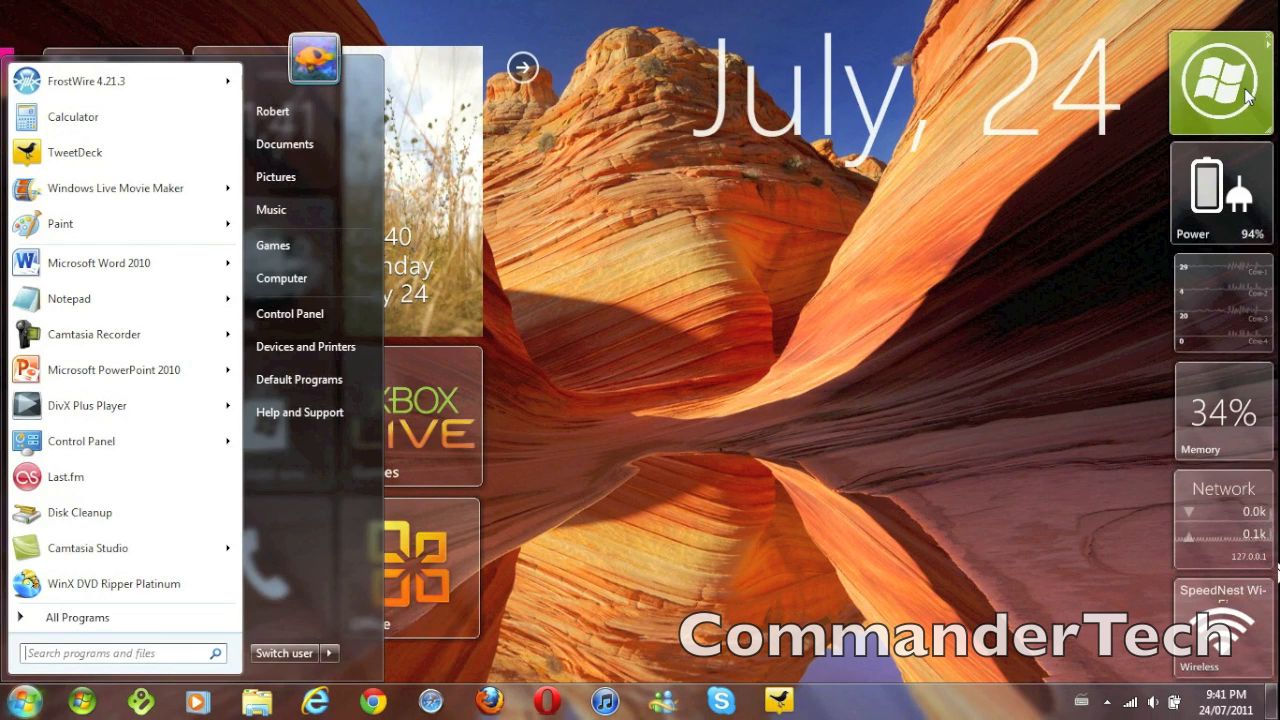
left_click(1220, 82)
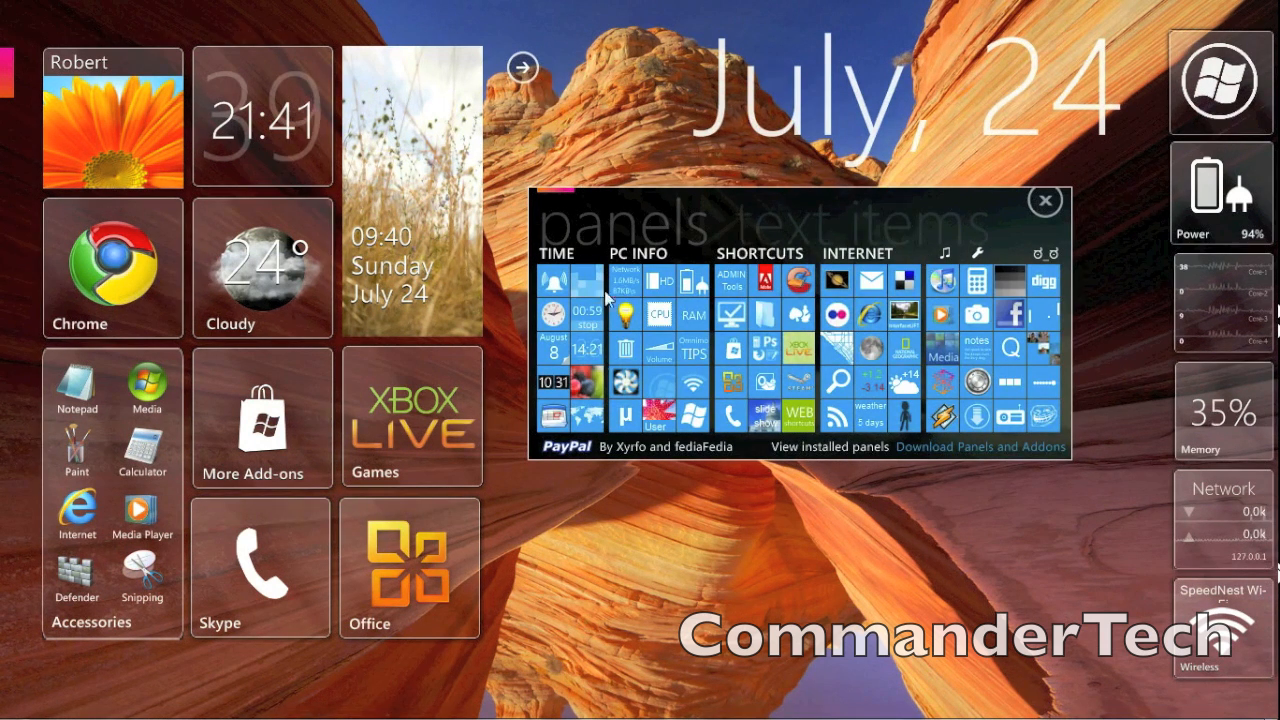
mouse_move(824, 304)
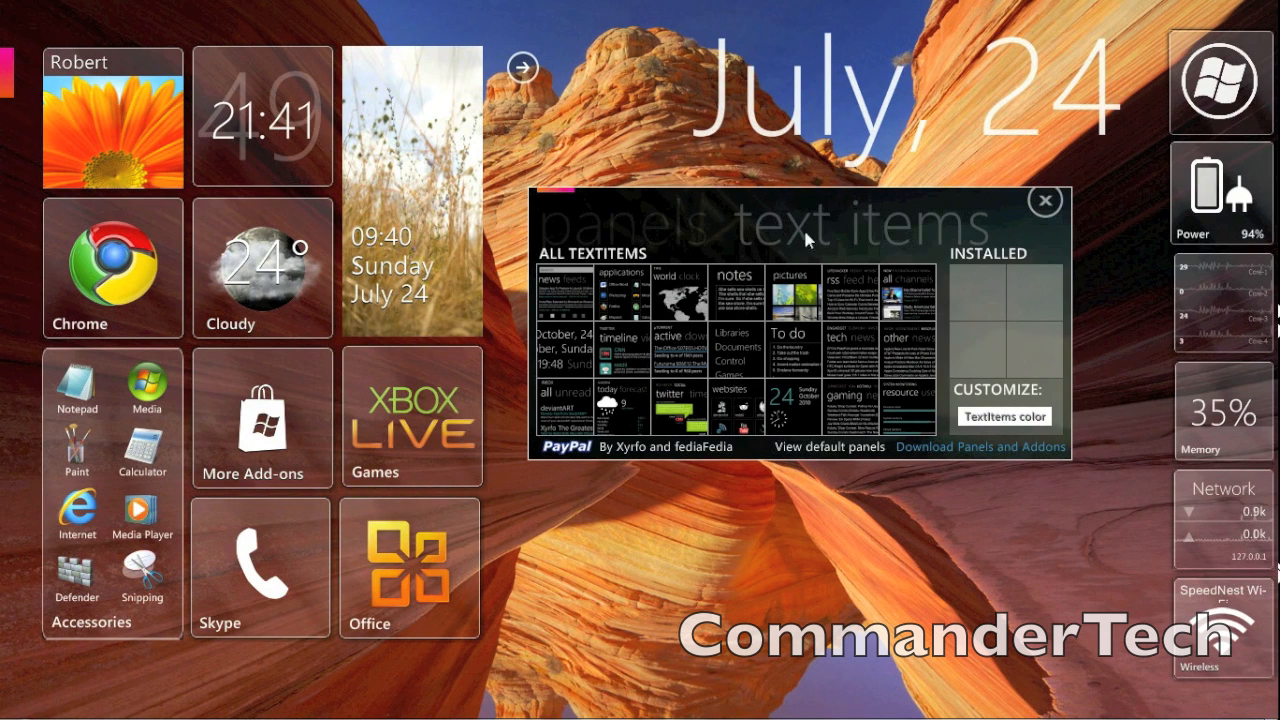
mouse_move(678, 288)
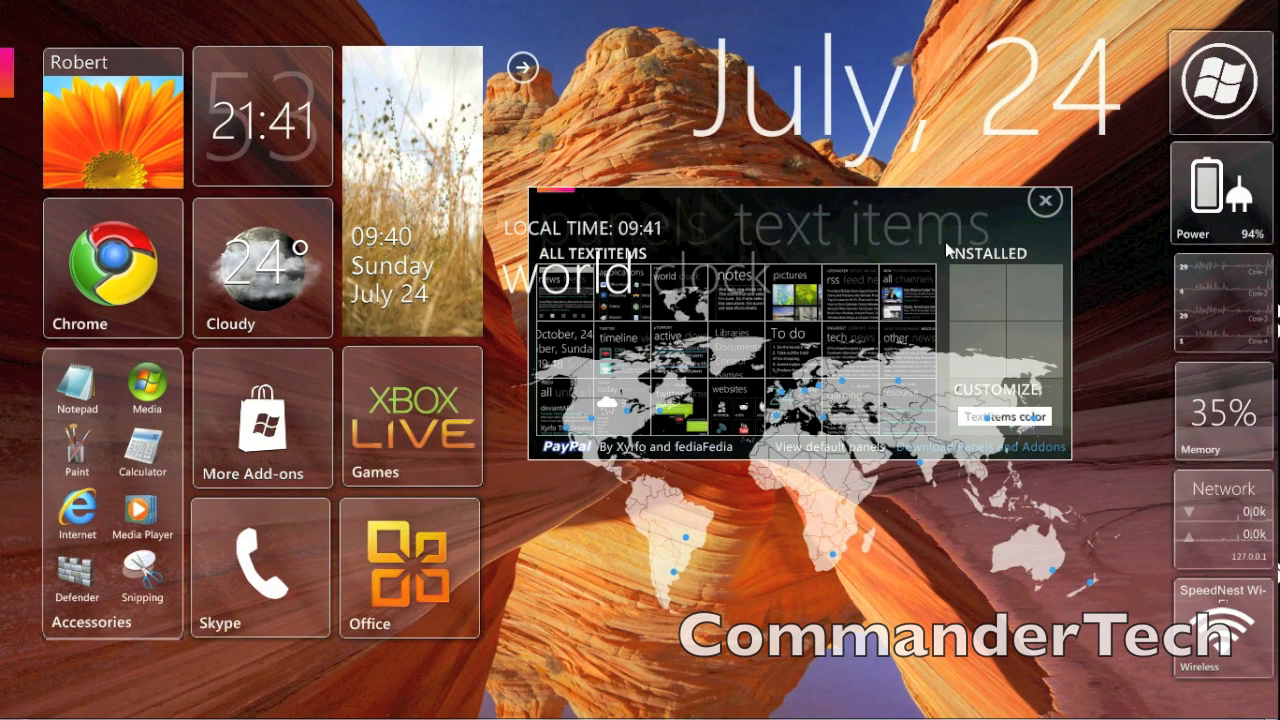
mouse_move(1046, 200)
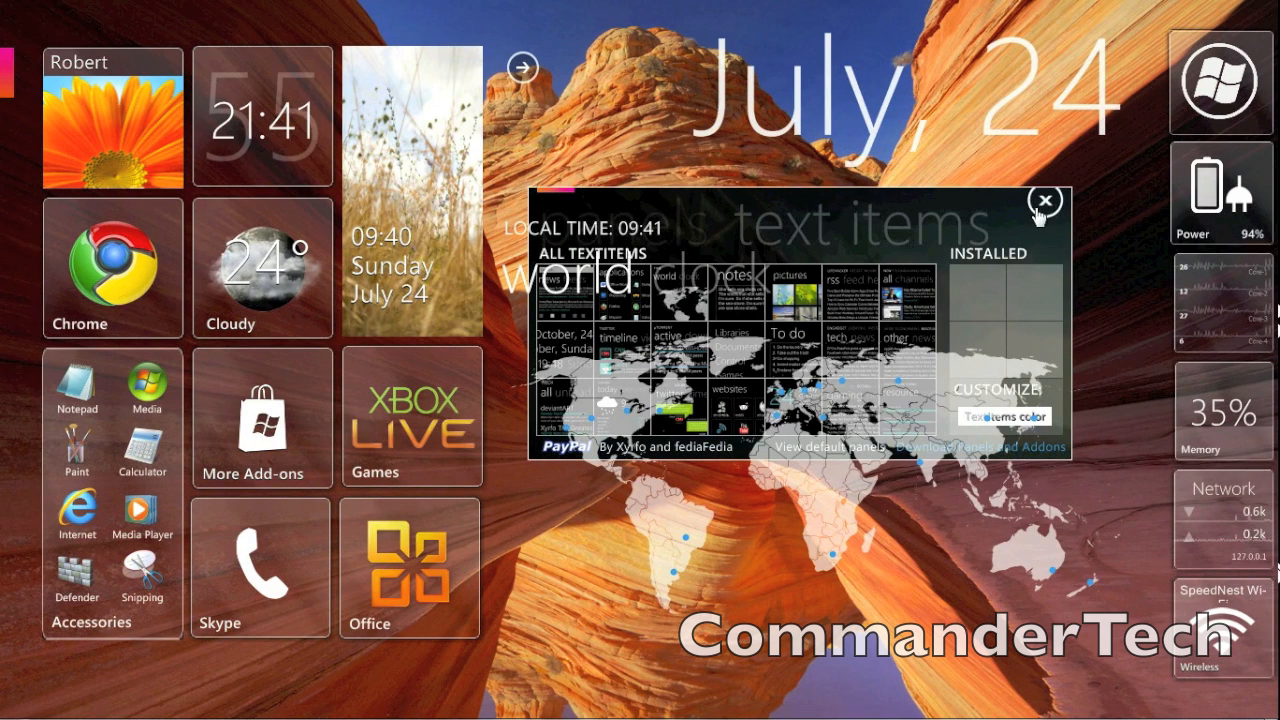
left_click(1046, 202)
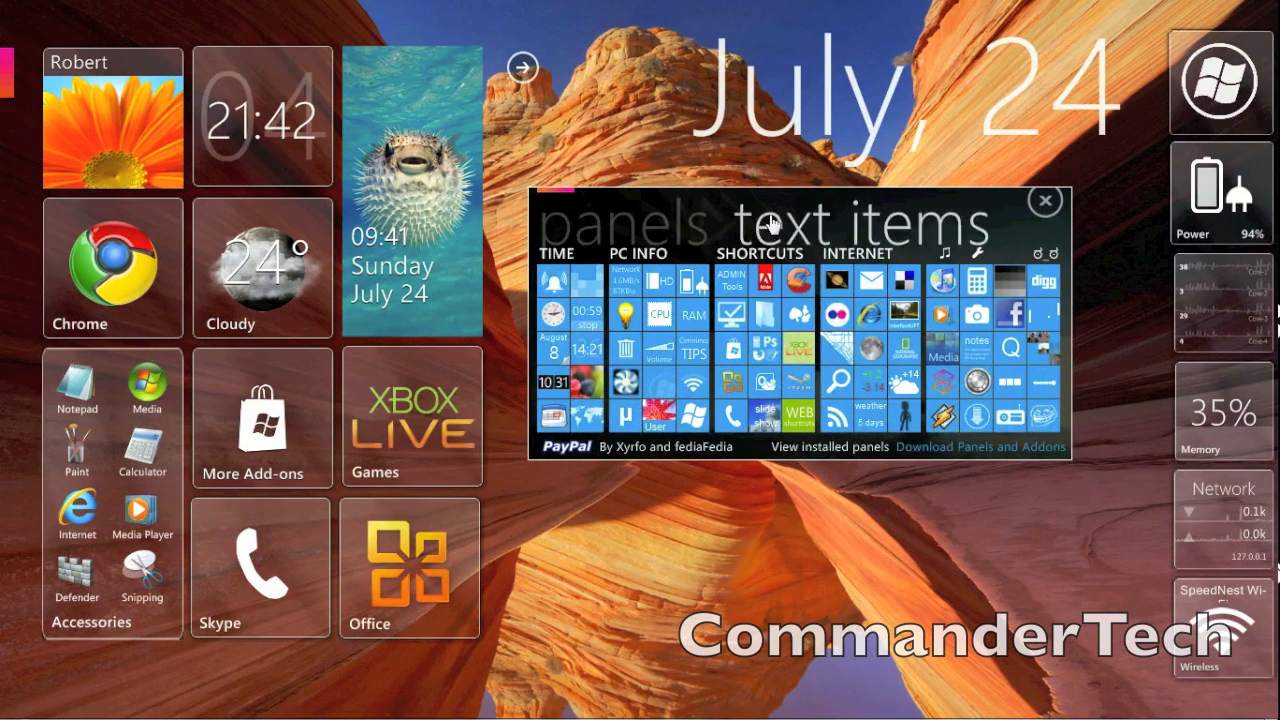
Preview the applications list under the gallery's text items, then close the panel gallery
left_click(850, 224)
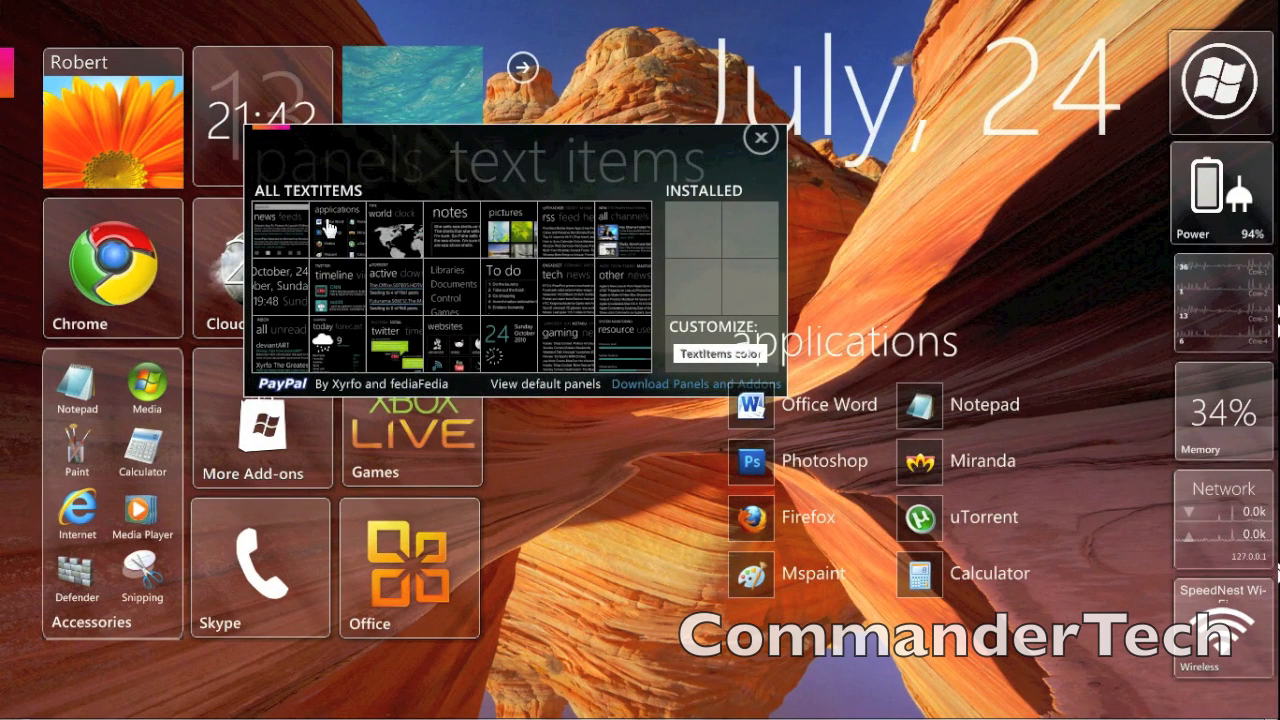
mouse_move(328, 222)
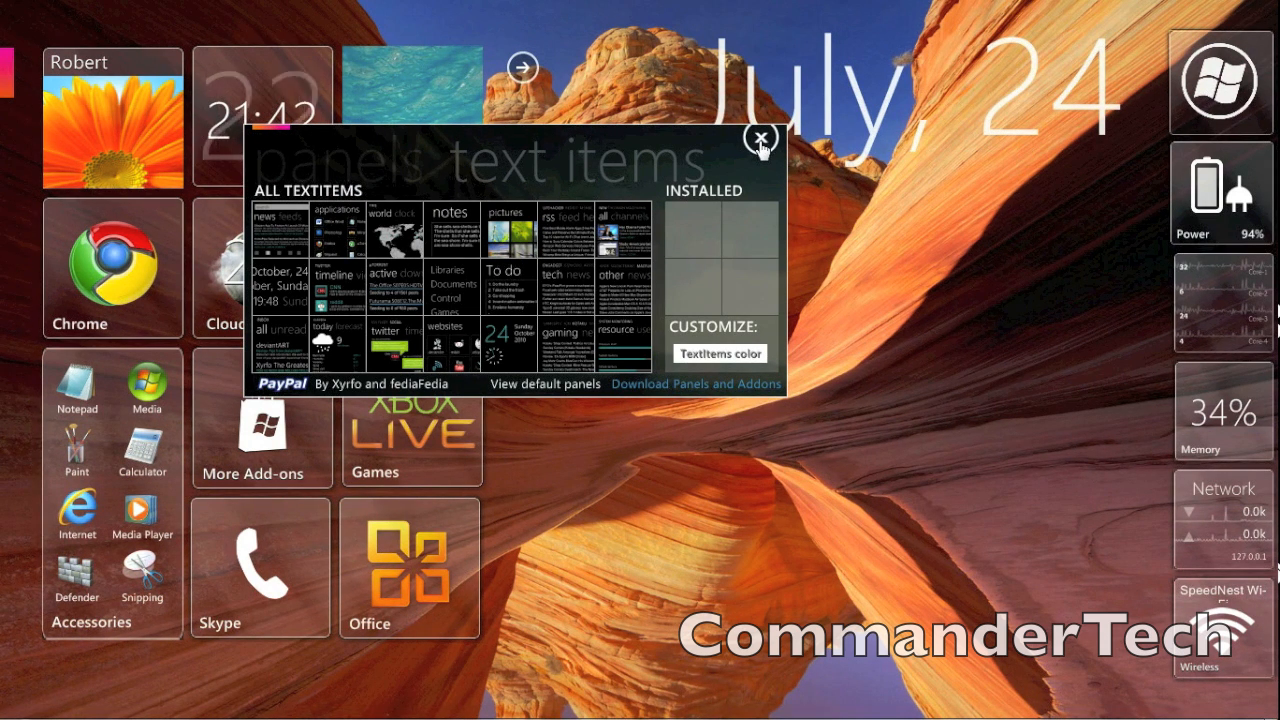
left_click(762, 136)
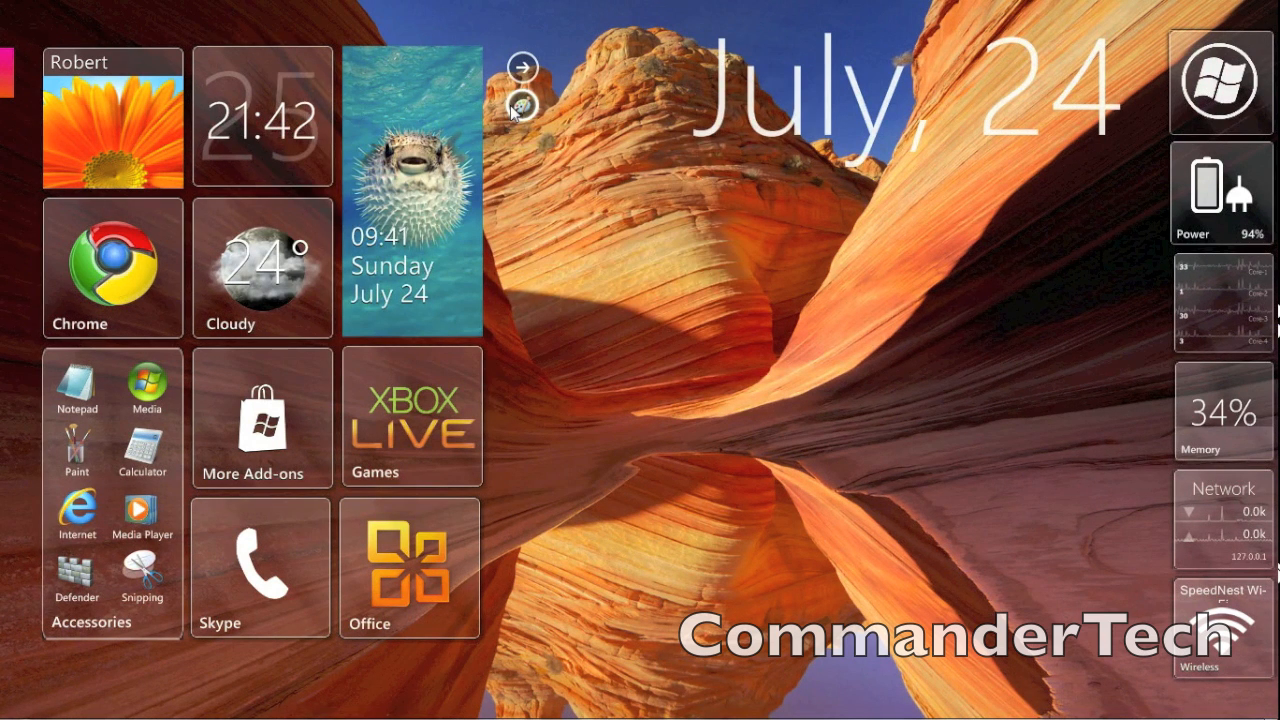
left_click(520, 104)
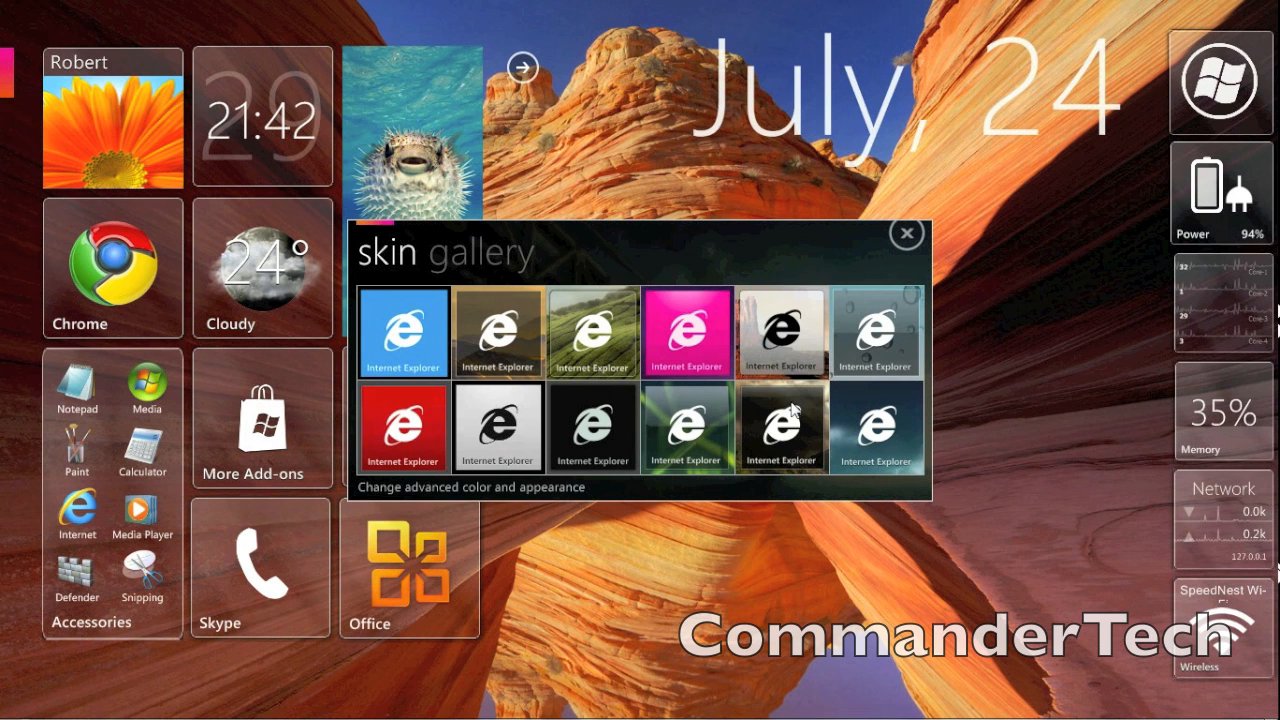
mouse_move(904, 344)
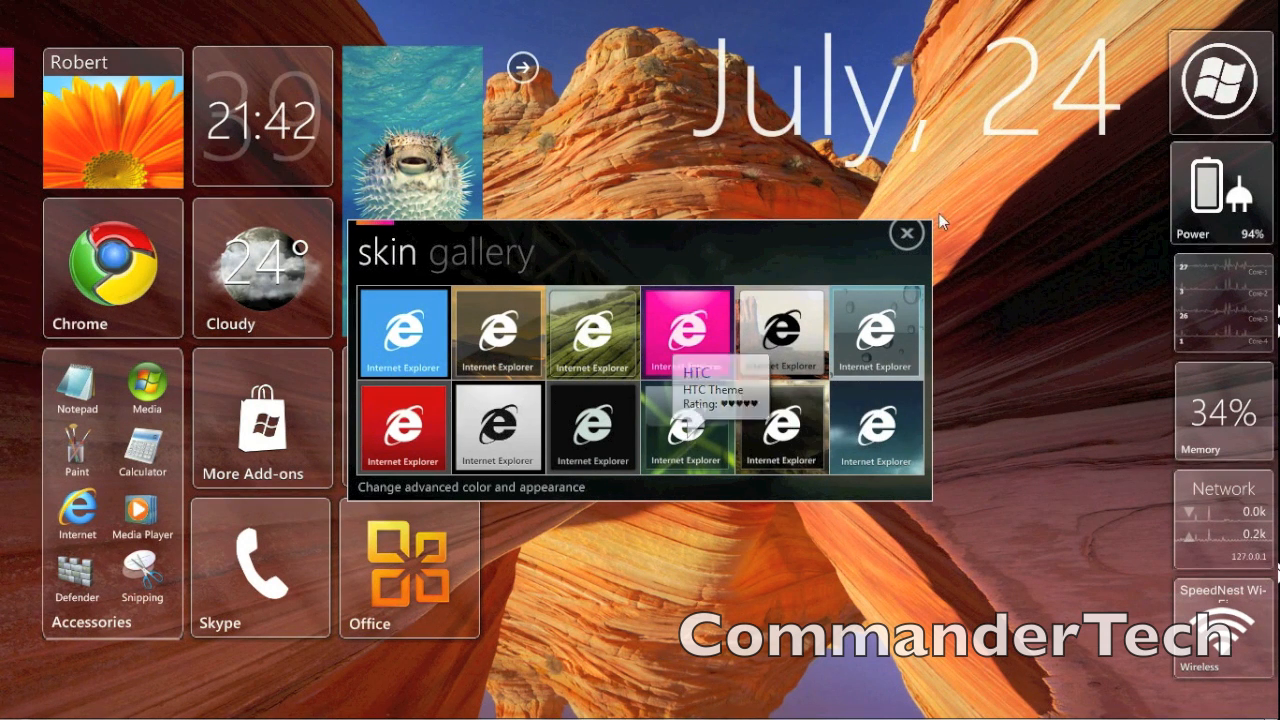
left_click(906, 232)
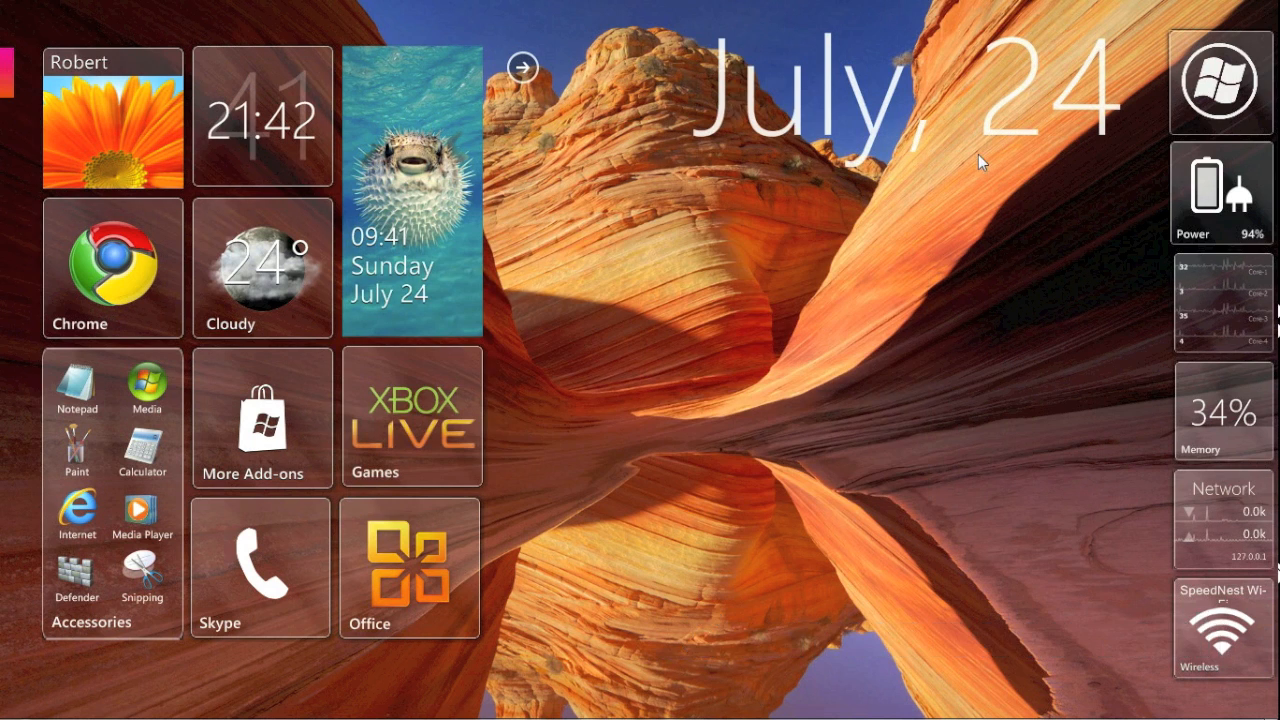